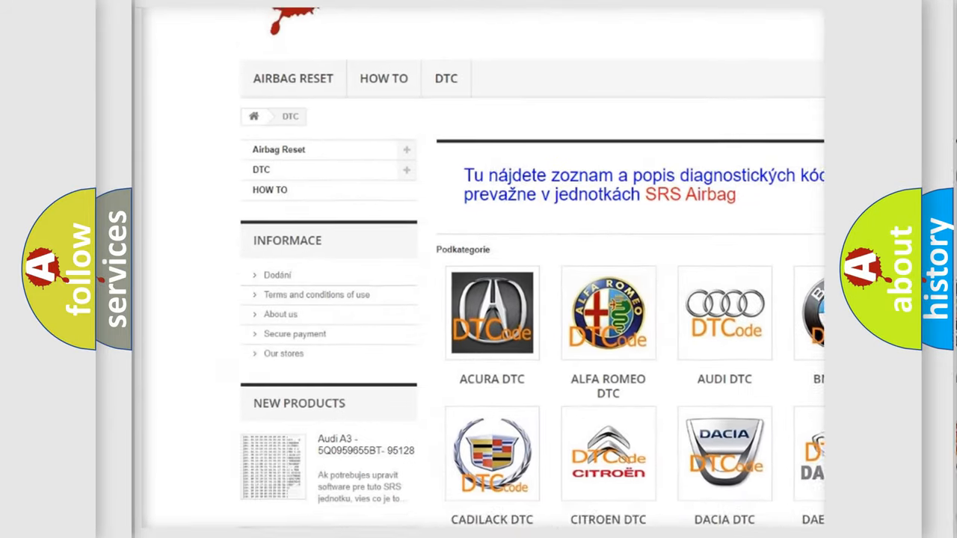
scroll(down, 3)
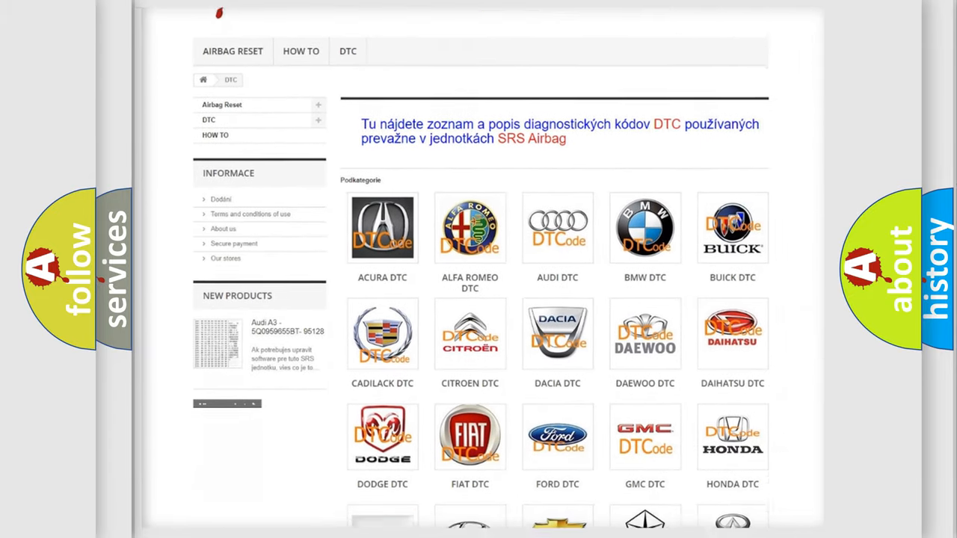
scroll(down, 3)
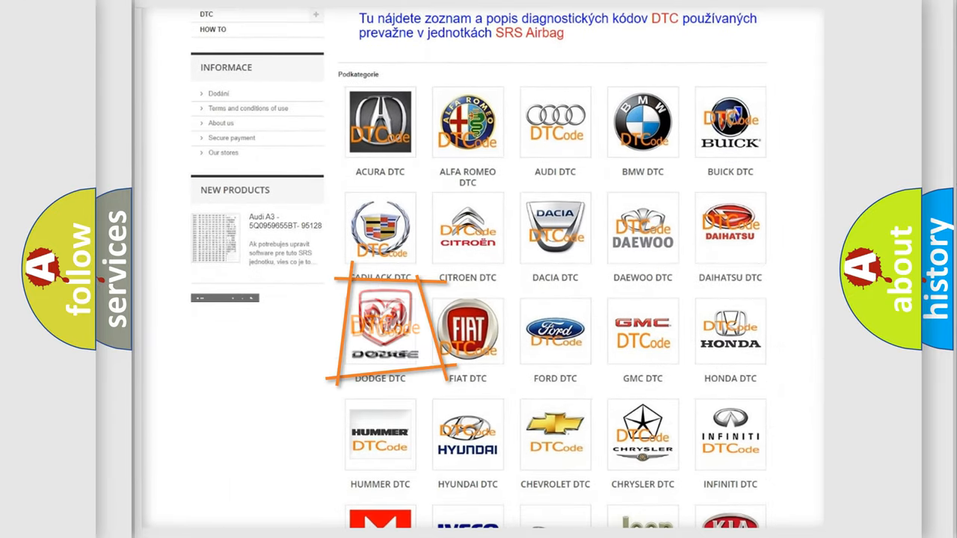